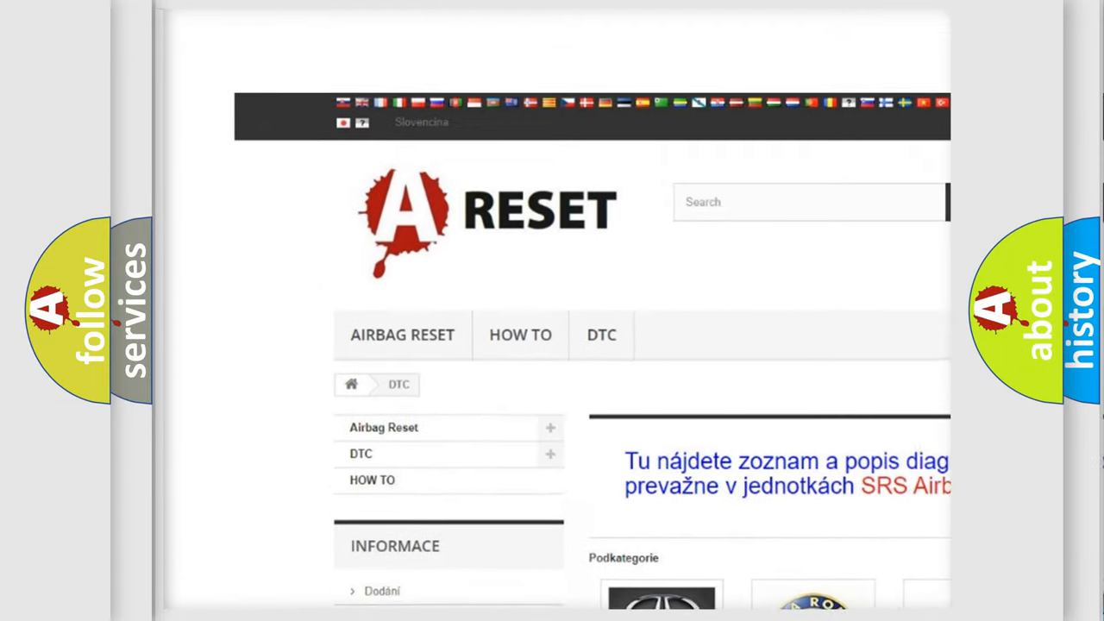
- View the Alfa Romeo DTC page and browse its list of airbag diagnostic trouble codes
scroll(down, 3)
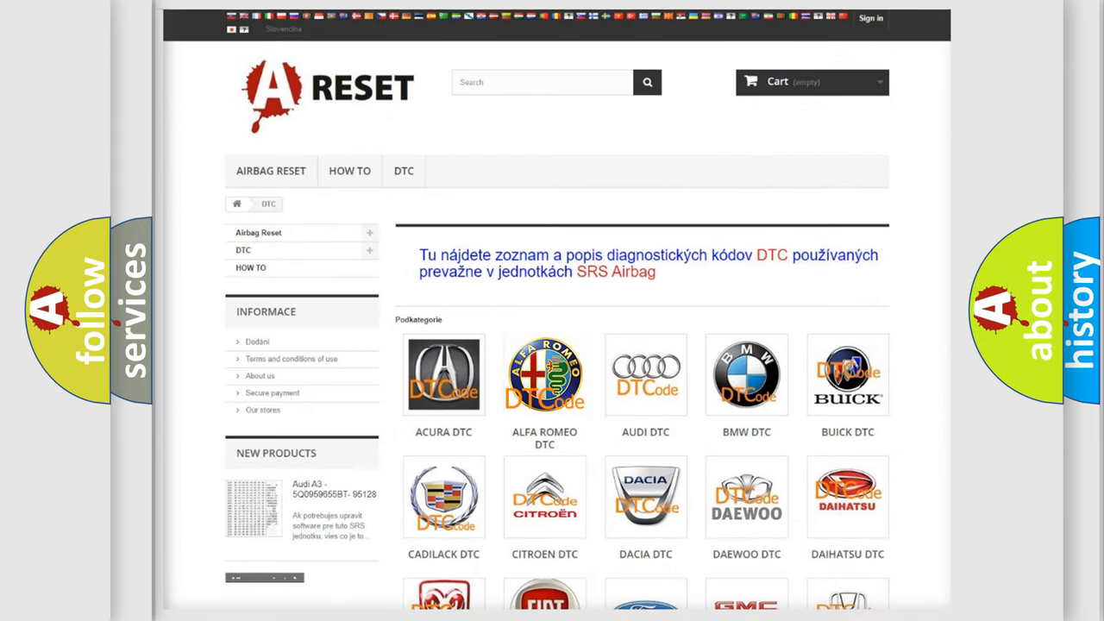
click(545, 375)
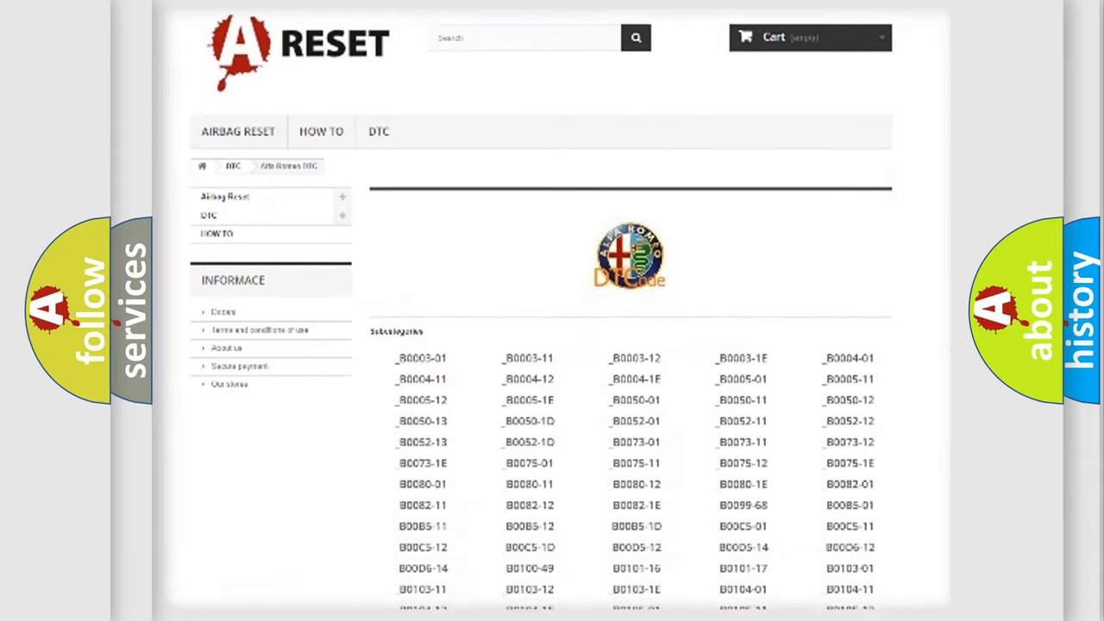
scroll(down, 3)
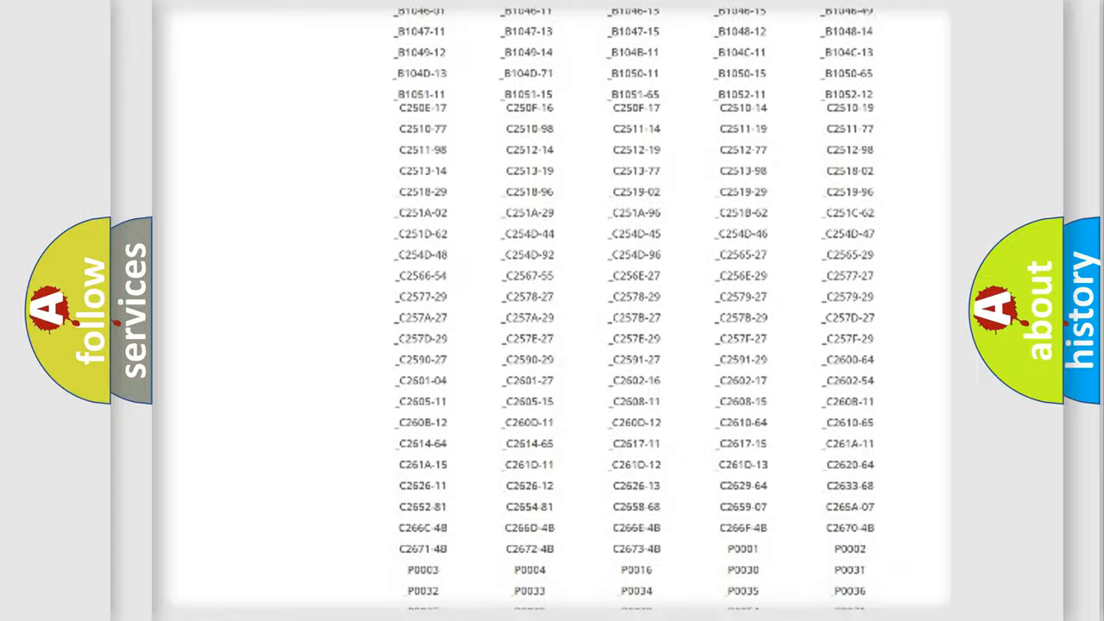